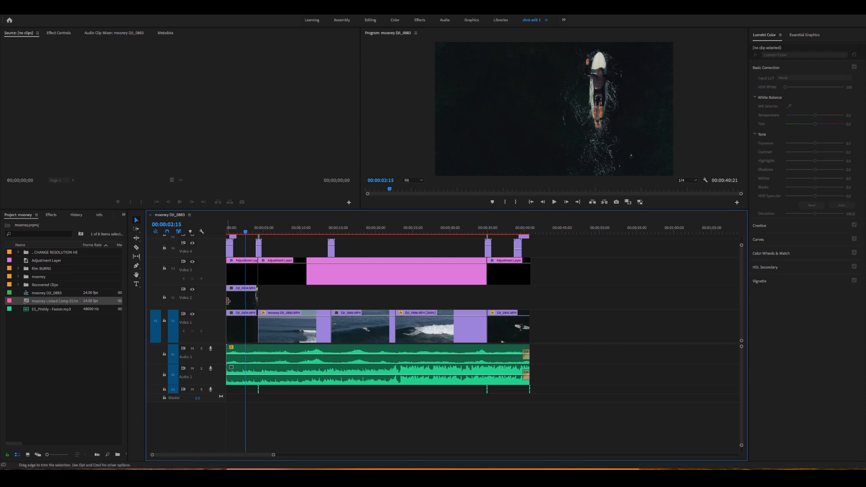
Select the opening surfer clip on Video 2 and bring up its clip actions
click(240, 298)
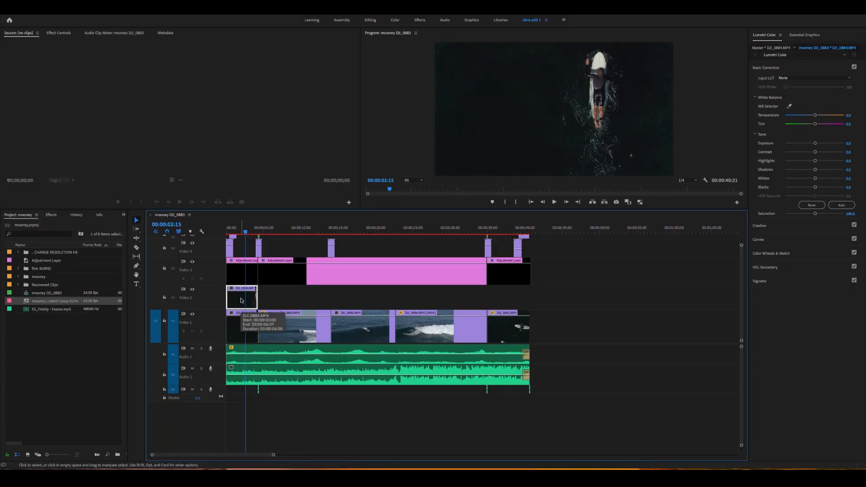
right_click(240, 300)
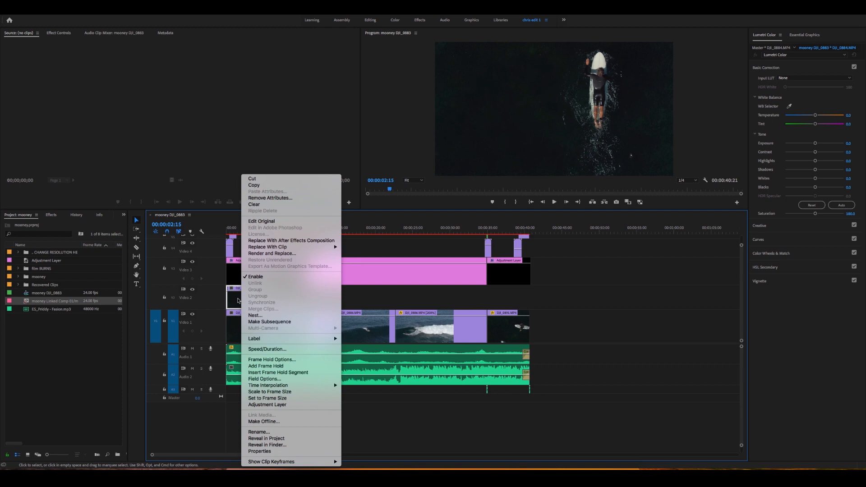
mouse_move(271, 240)
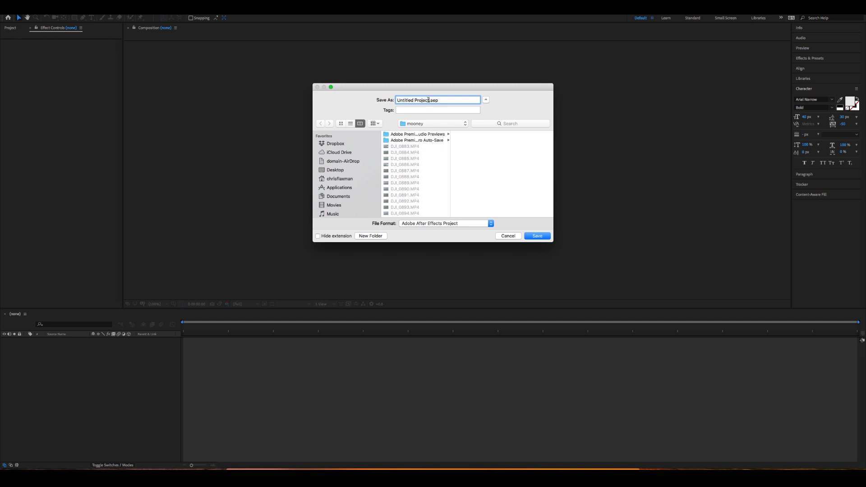
Save the new After Effects project as moon man.aep in the mooney folder
double_click(417, 100)
text(moon man)
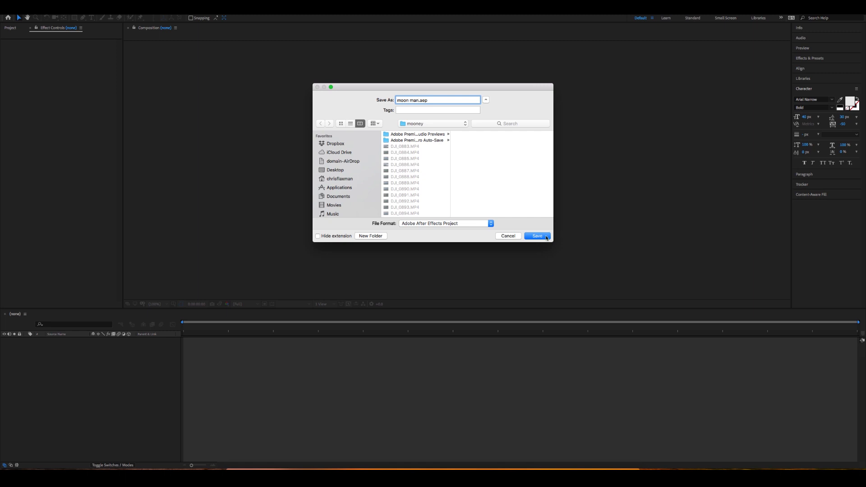
click(536, 236)
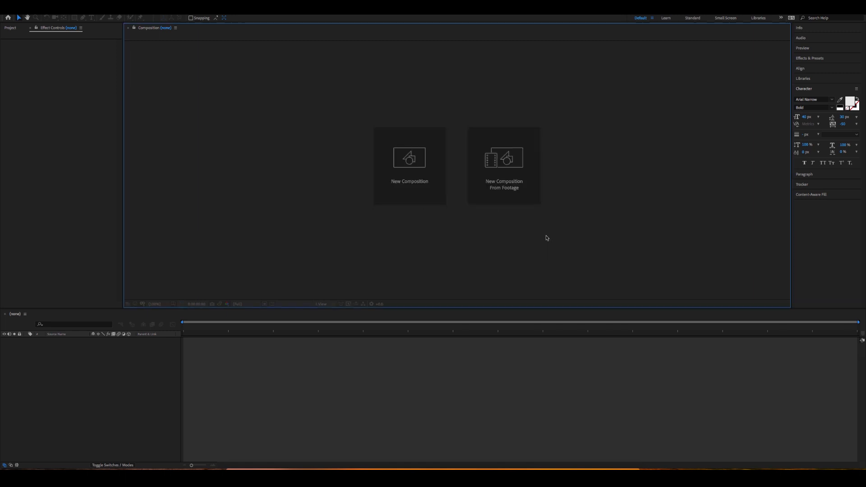
Open mooney Linked Comp 02 and start an empty text layer over the surfer footage
click(503, 160)
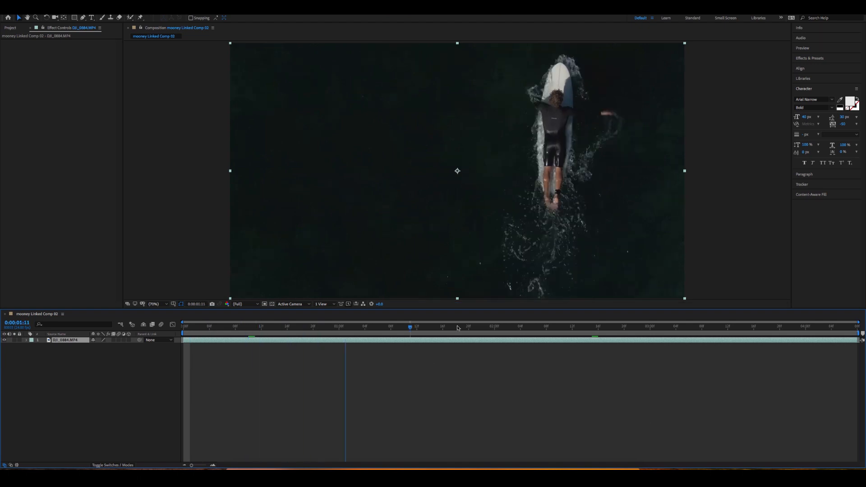
click(551, 327)
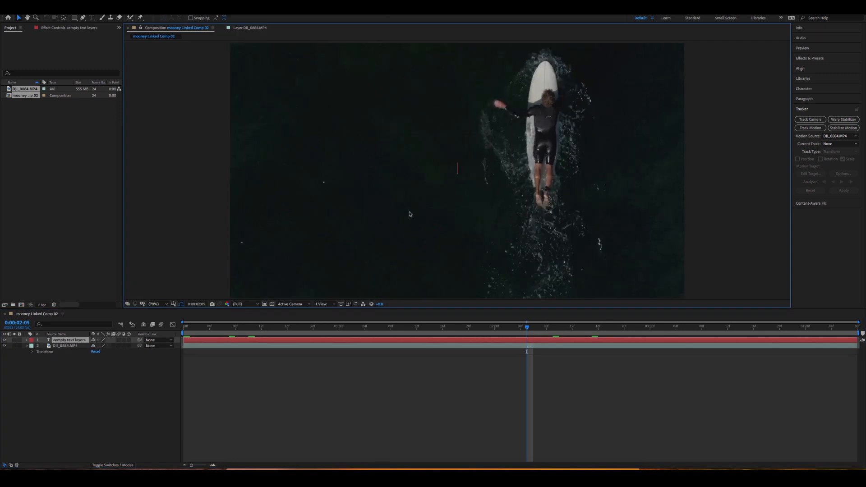
Enter the MOON MAN title text on the new layer
text(MOON MAN)
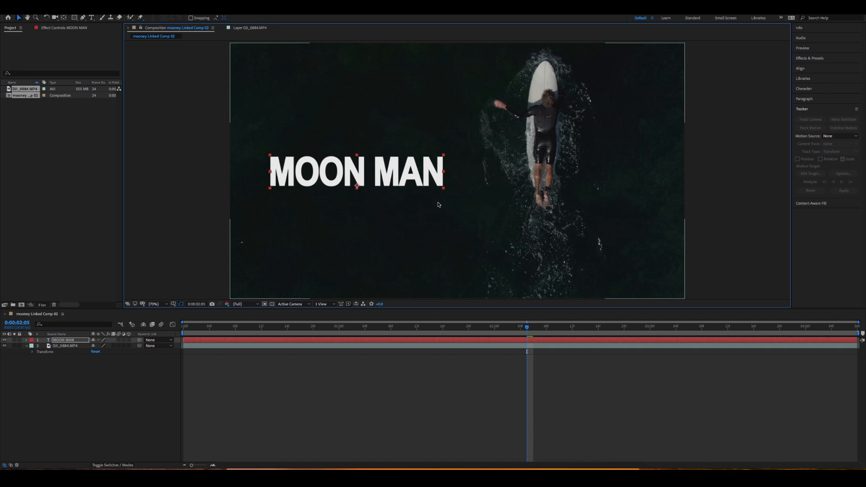
mouse_move(173, 237)
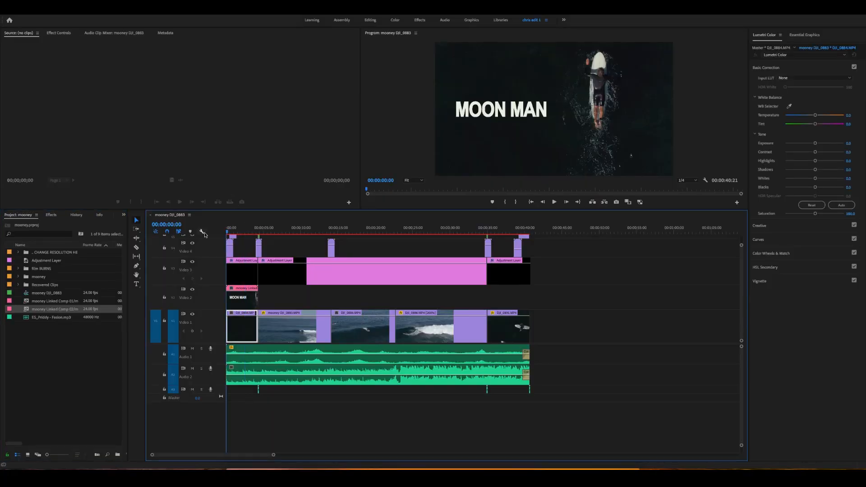
Duplicate the second V1 surf shot onto Video 2 beside the opening clip
click(553, 201)
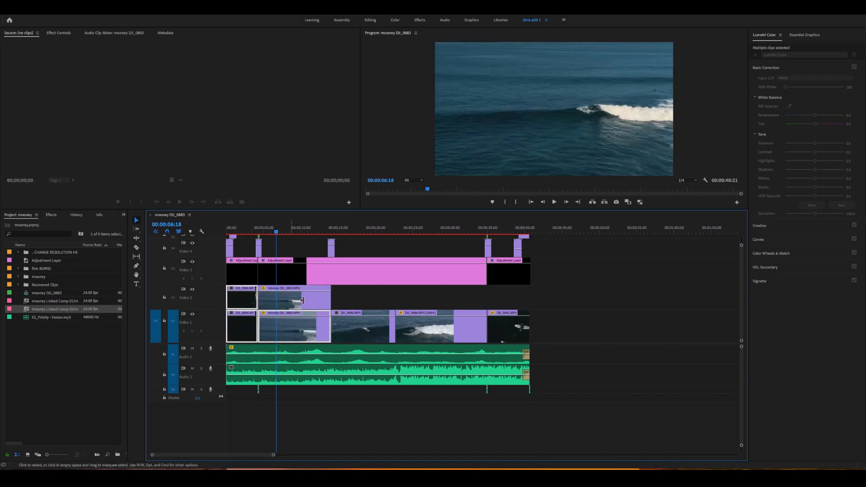
Replace both Video 2 clips with linked composition 03 and scrub to the wave-riding part around 8:19
right_click(286, 301)
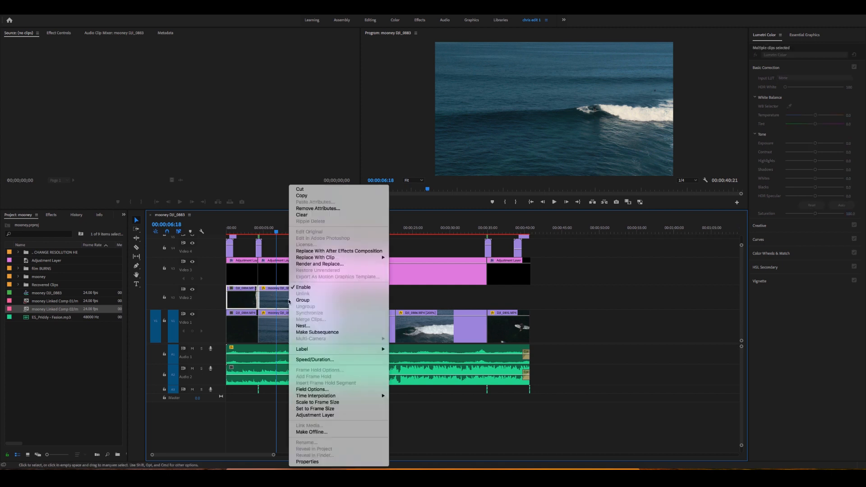
mouse_move(338, 251)
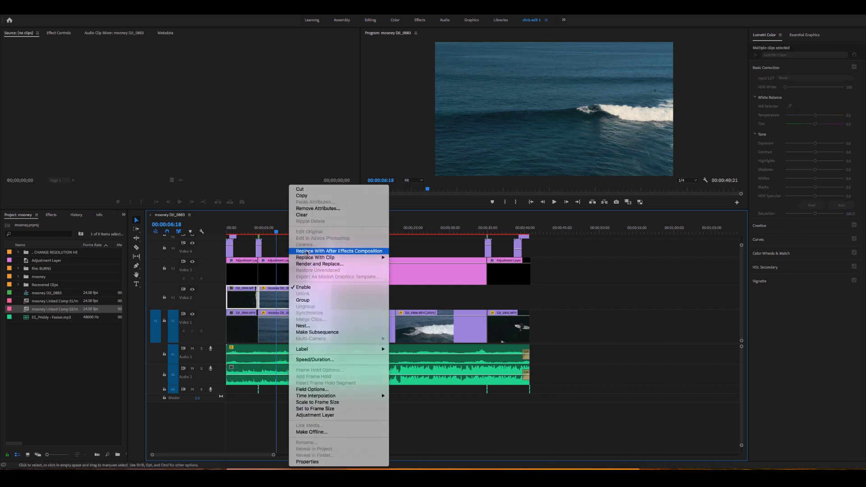
click(338, 252)
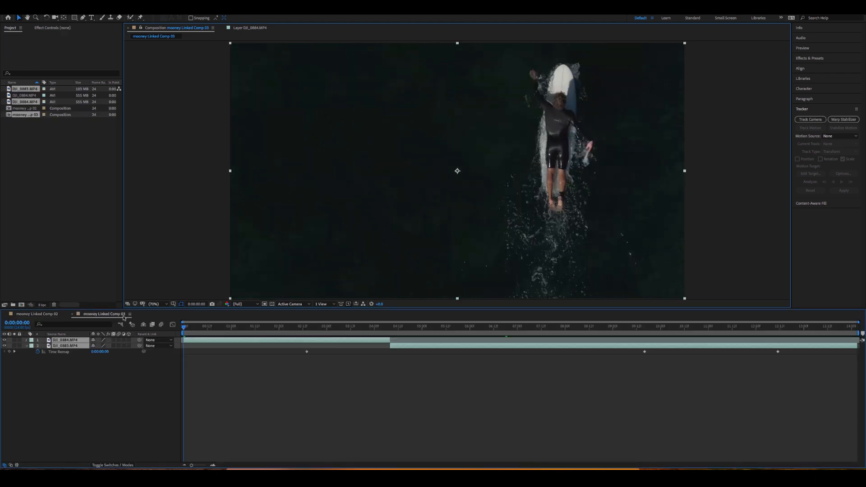
click(264, 326)
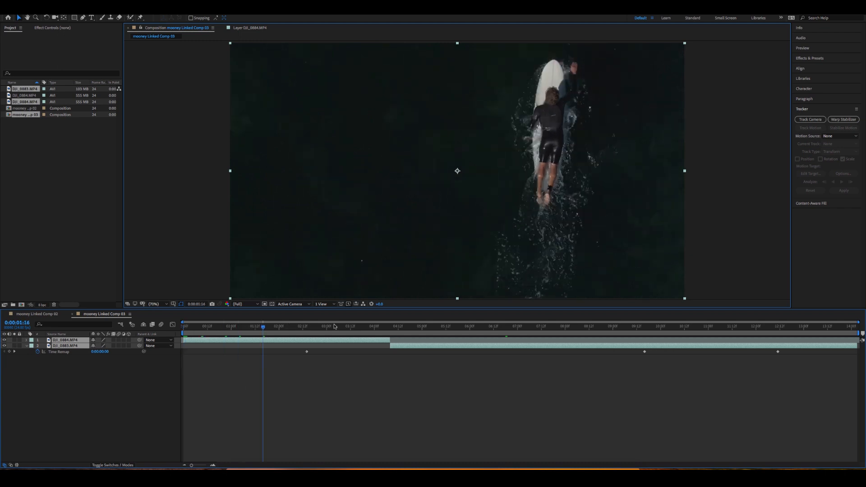
click(602, 327)
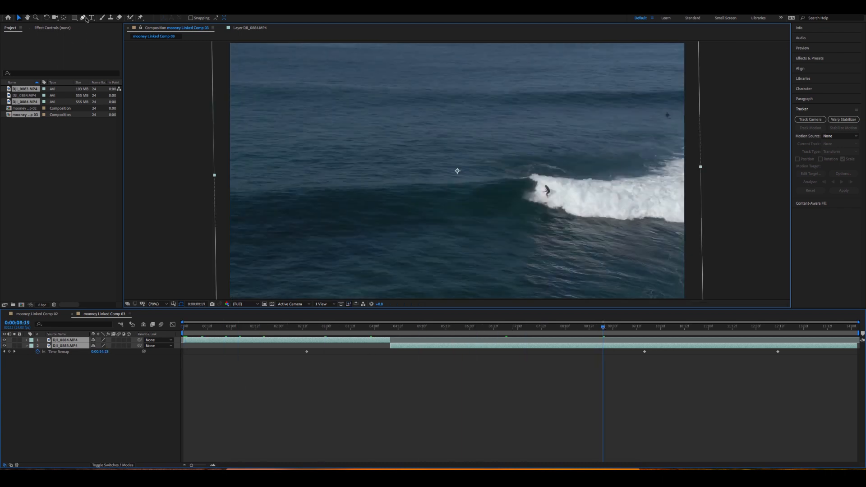
Add a MOON MAN title over the wave shot, settle it left of the surfer, and return to Premiere
click(91, 18)
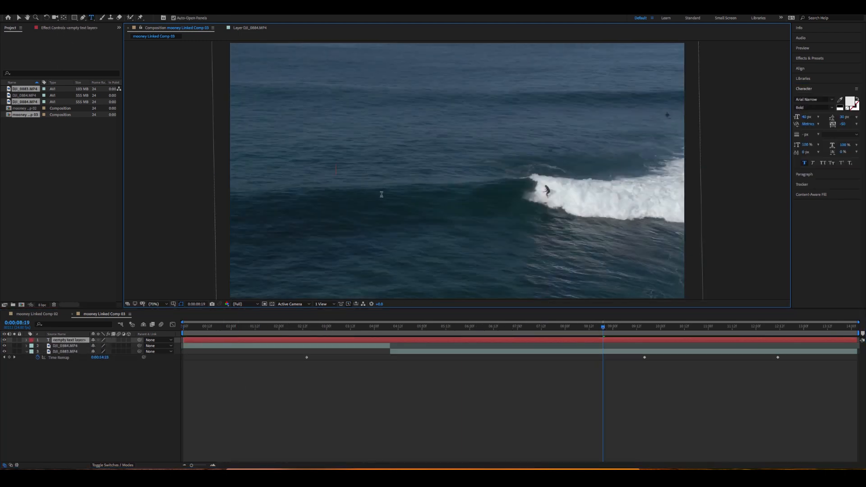
text(MOON MAN)
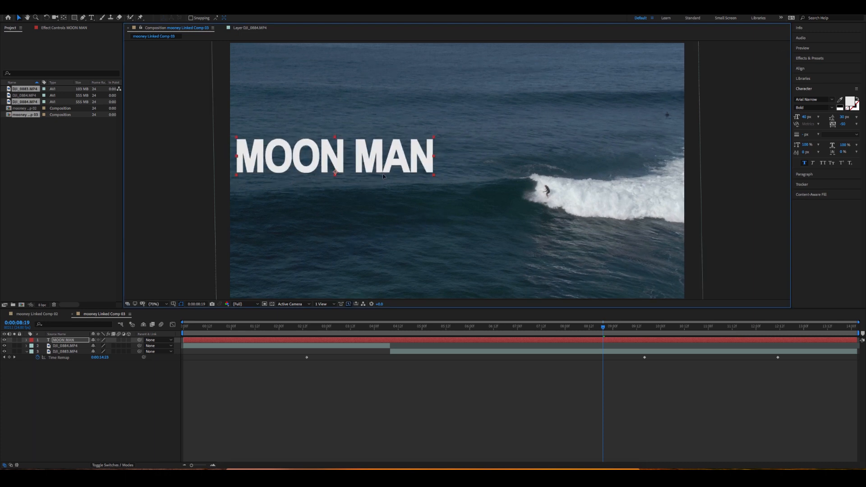
drag(333, 156, 371, 195)
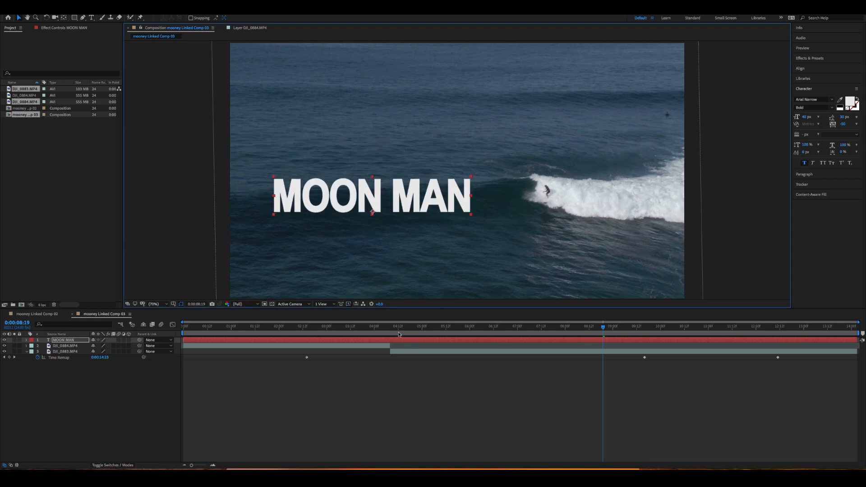
drag(603, 327, 350, 326)
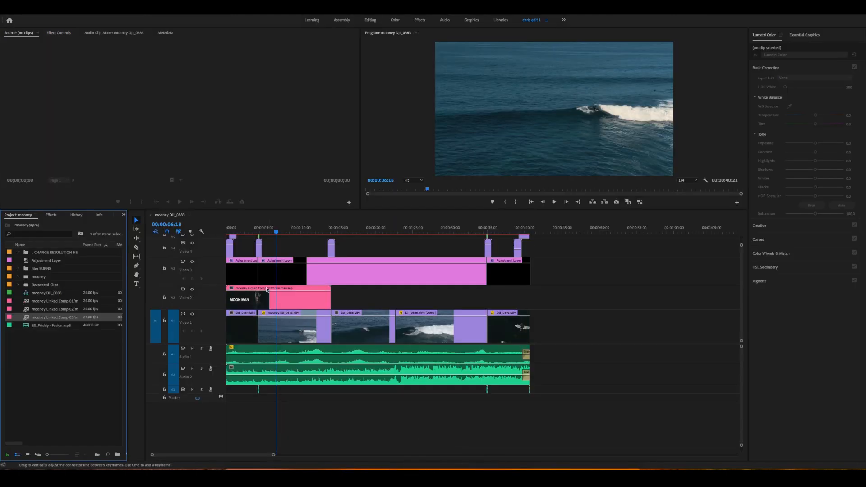
click(242, 313)
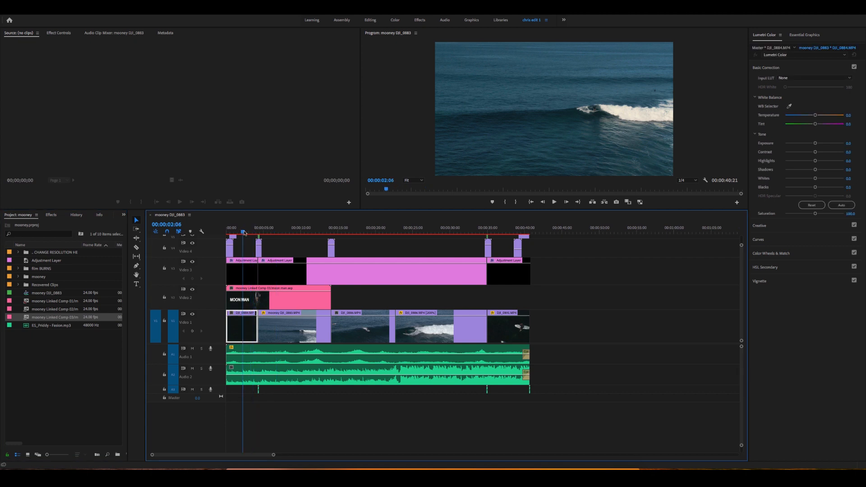